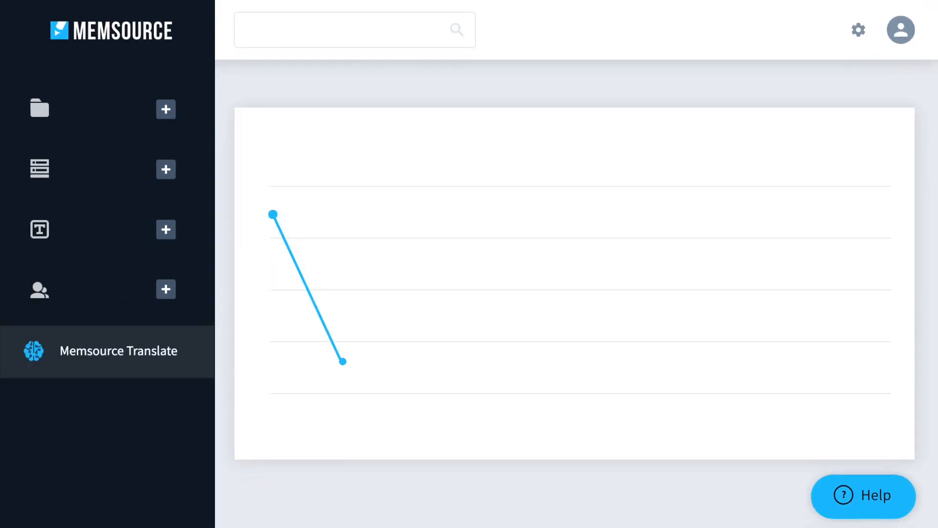
- Below the quality chart, switch on a disabled Memsource Translate engine, leaving four of five enabled
scroll("down", 3)
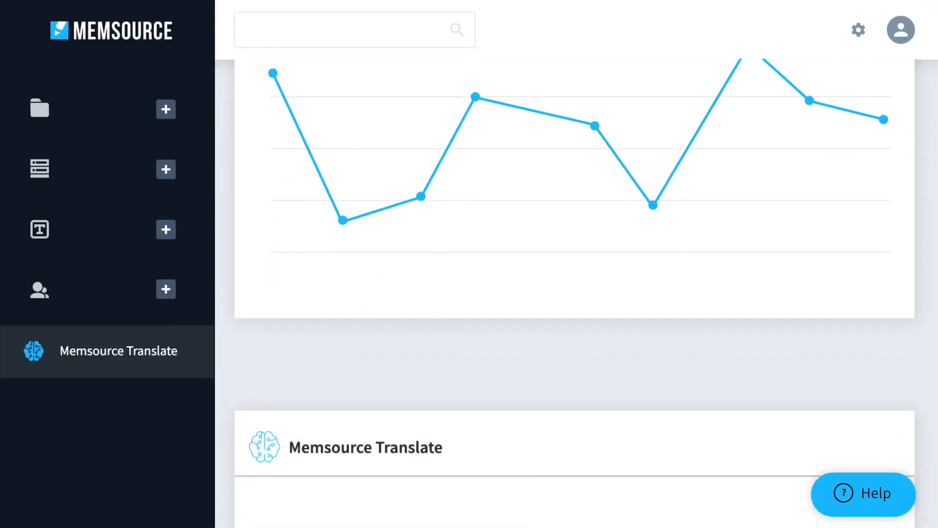
scroll("down", 3)
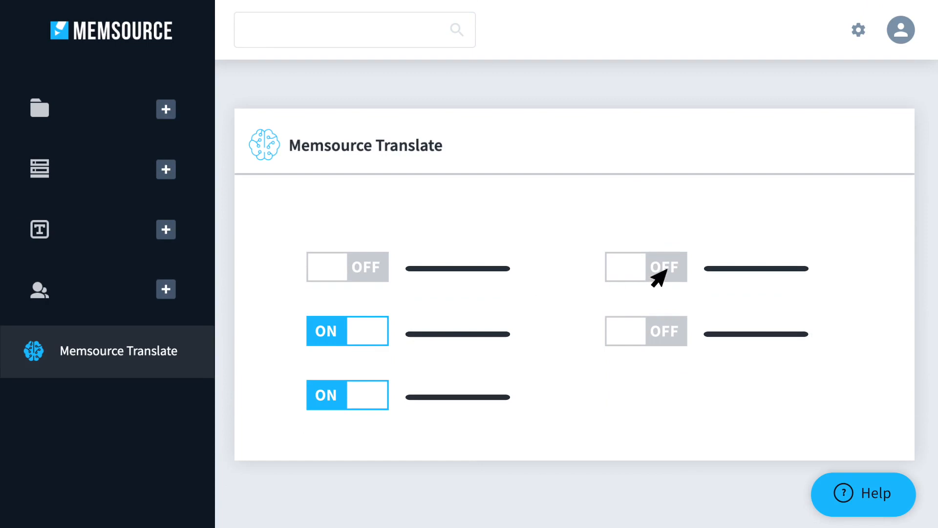
left_click(646, 266)
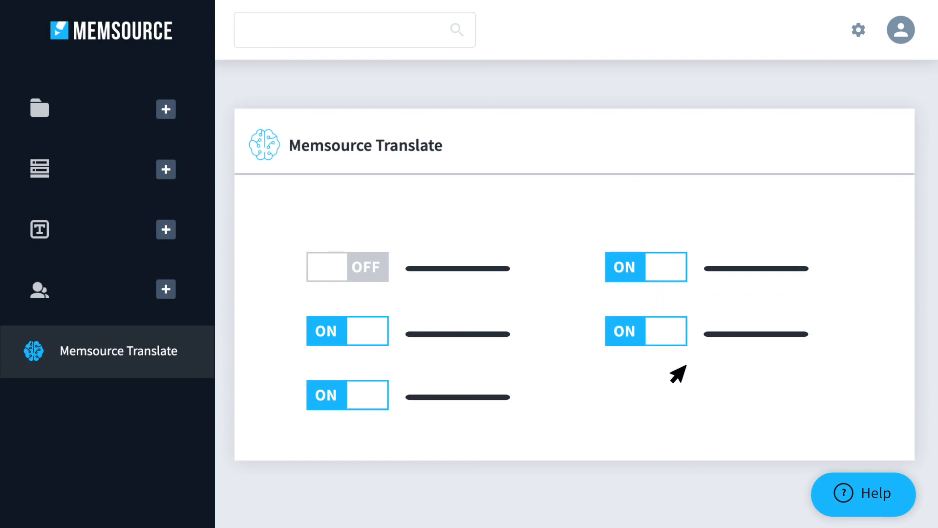